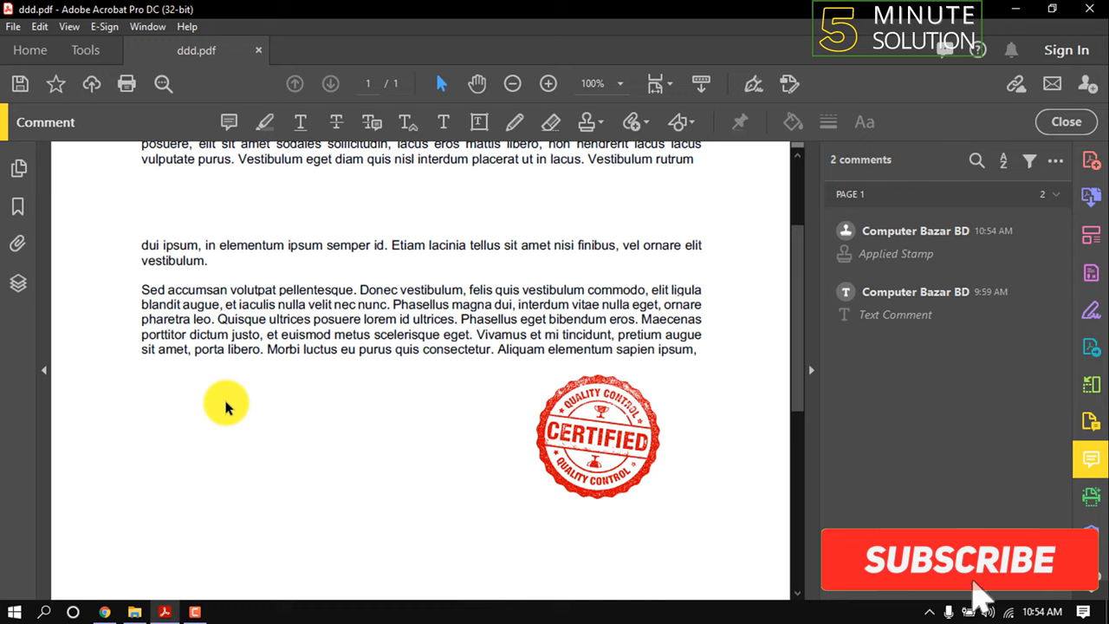
Close the Comment toolbar to return to the unstamped ddd.pdf page
click(959, 560)
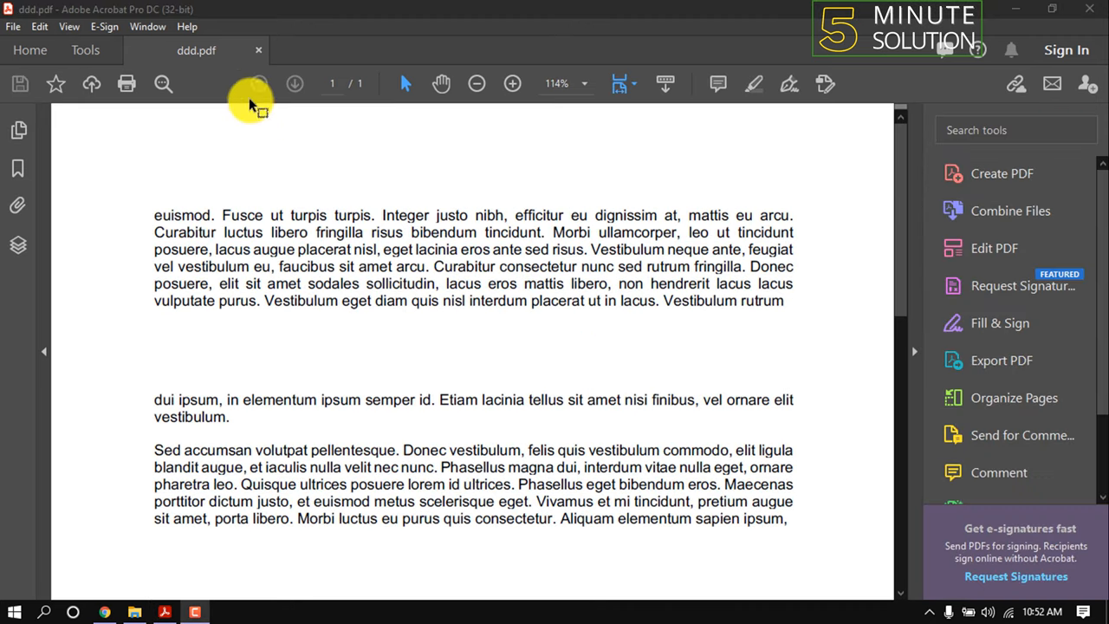
Open the commenting tools and start a new custom stamp via Stamps > Custom Stamps > Create
click(85, 50)
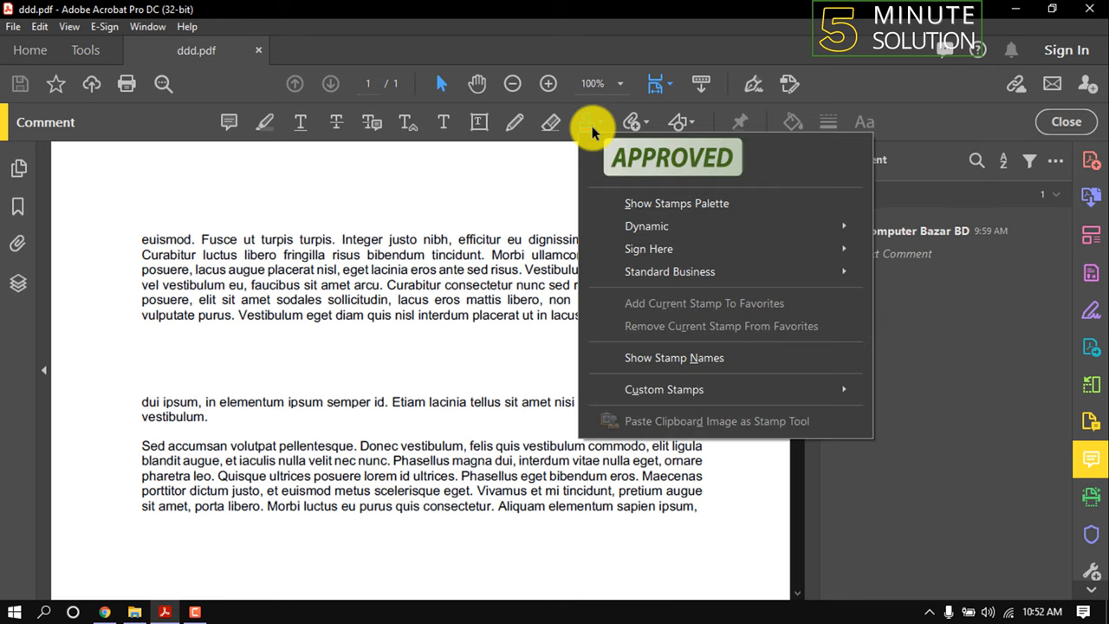
mouse_move(663, 389)
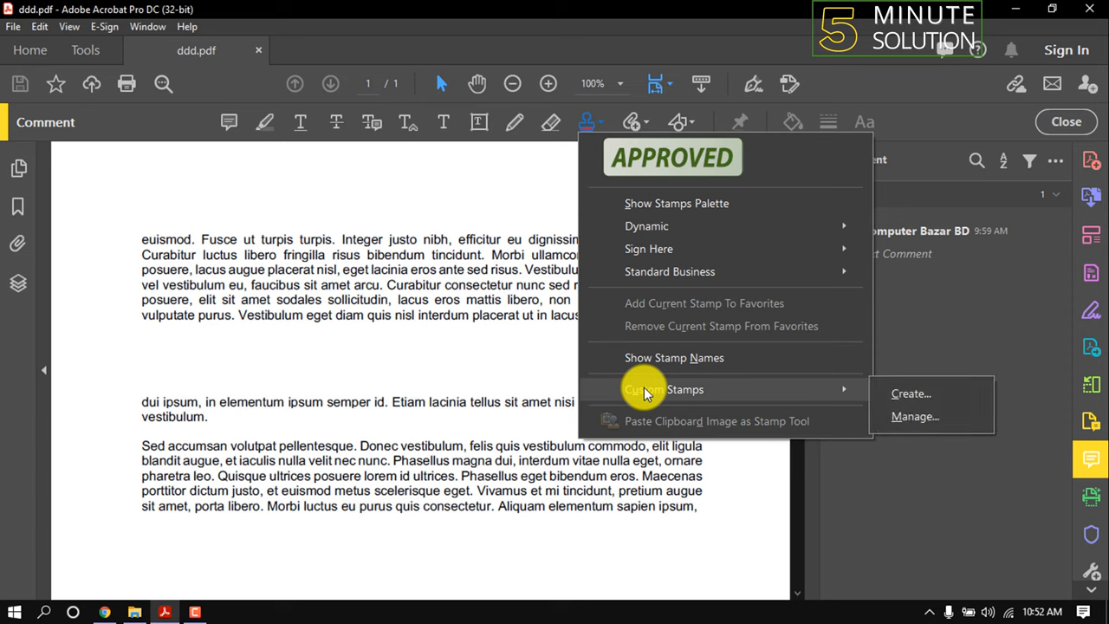
click(911, 393)
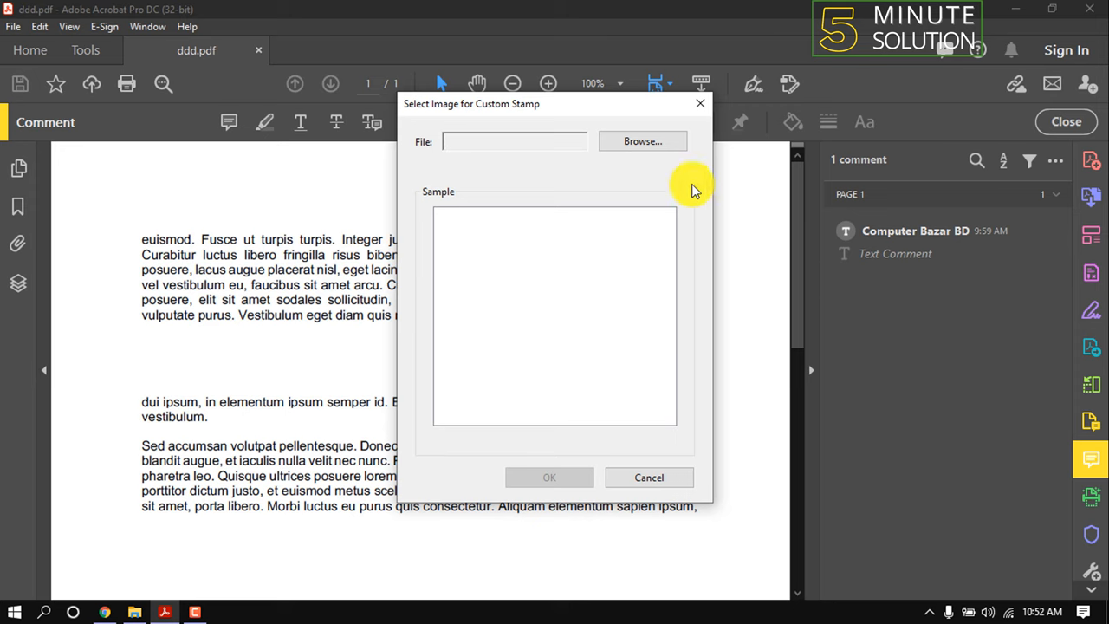
Browse to the red CERTIFIED quality-control image and confirm it as the stamp picture
click(642, 141)
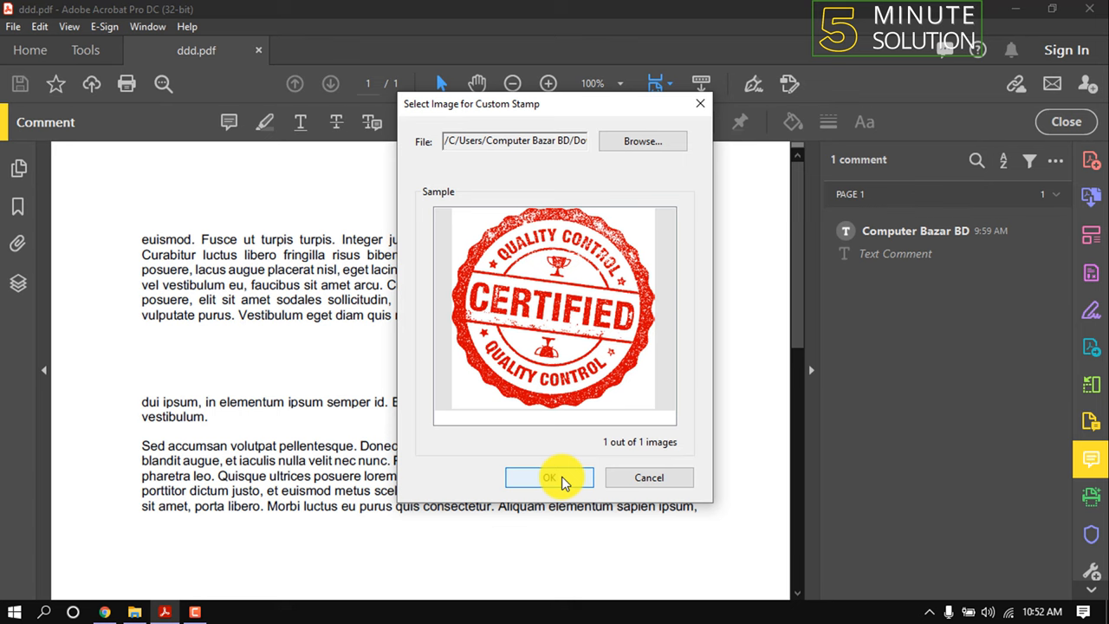
click(549, 478)
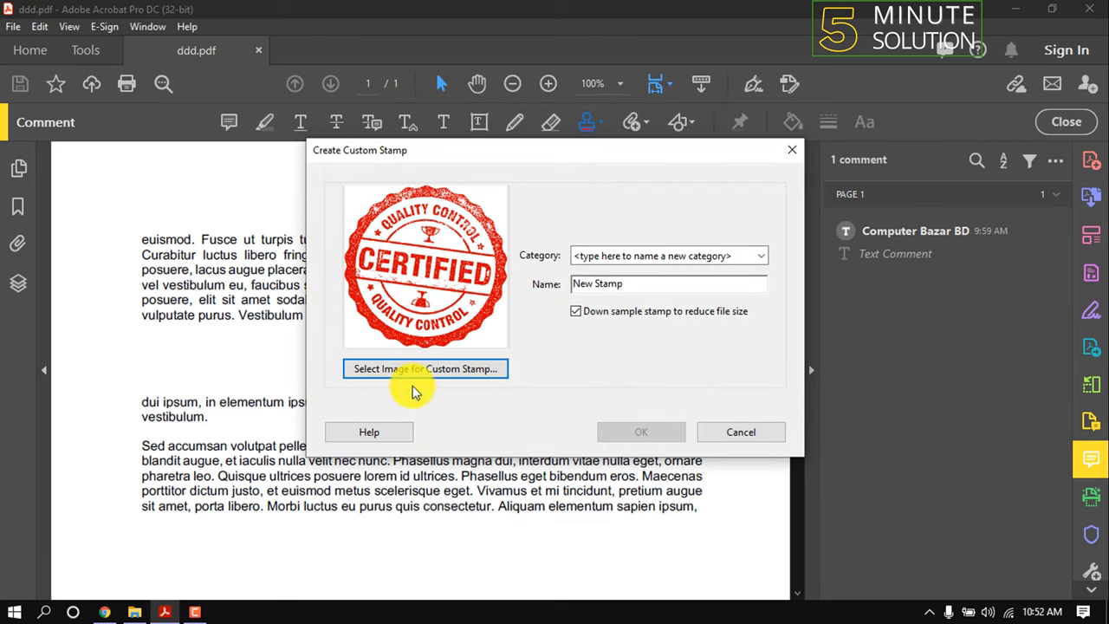
mouse_move(444, 425)
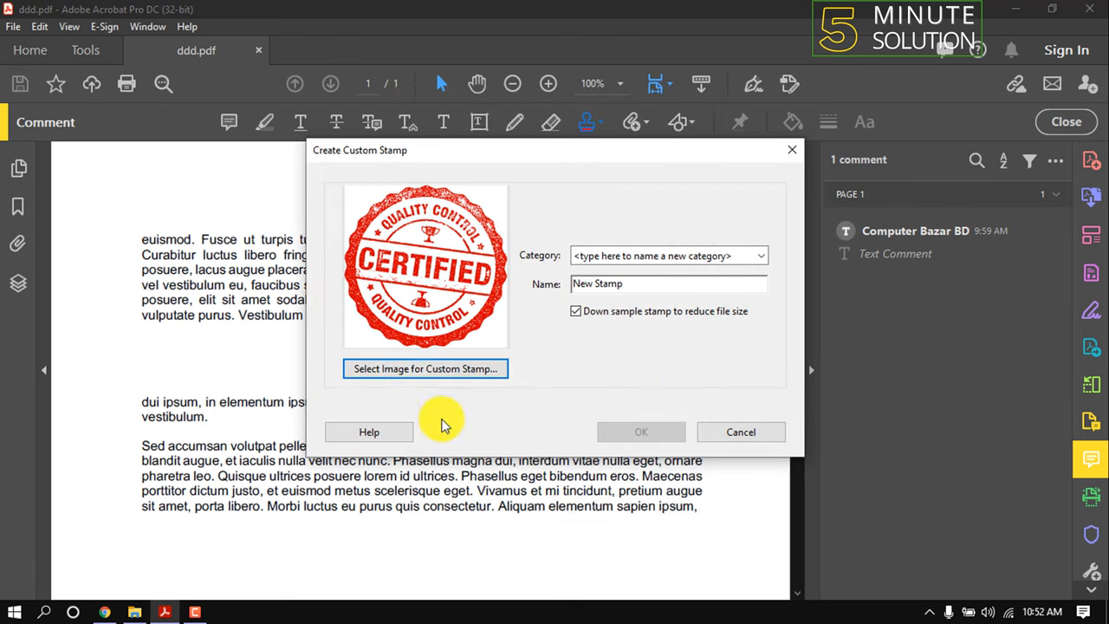
Save the custom stamp as 'Certified' in the Standard Business category
click(662, 255)
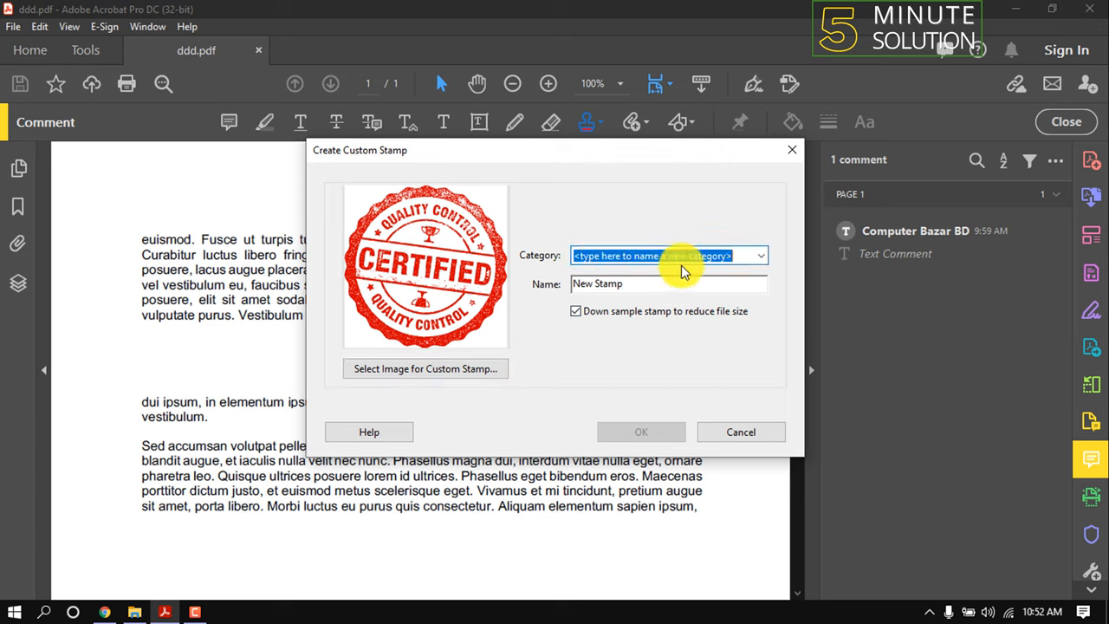
click(760, 255)
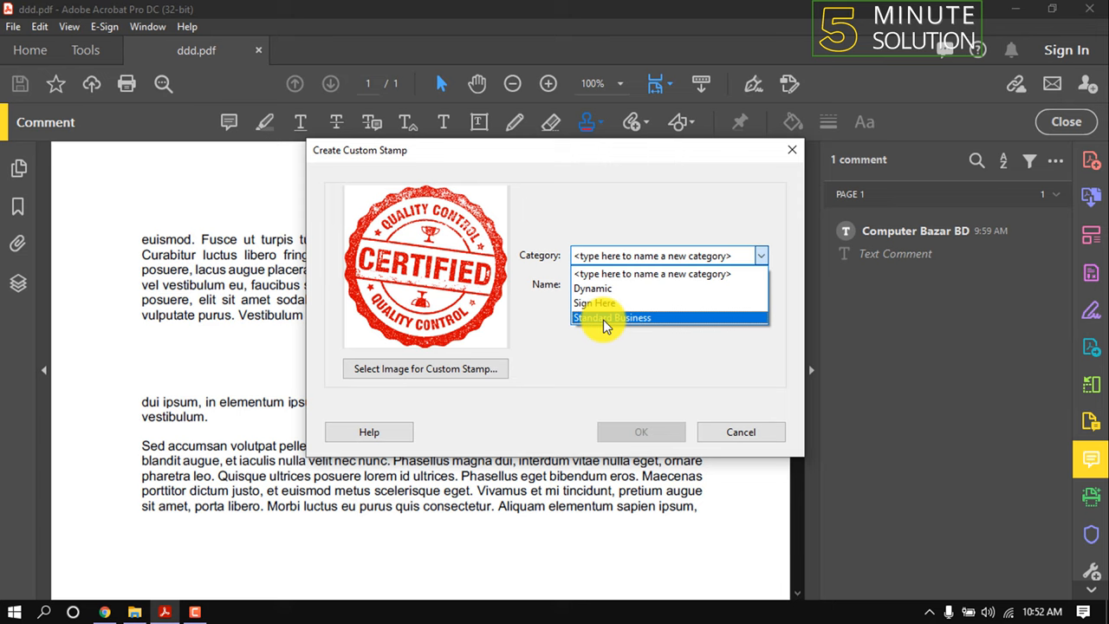
click(612, 317)
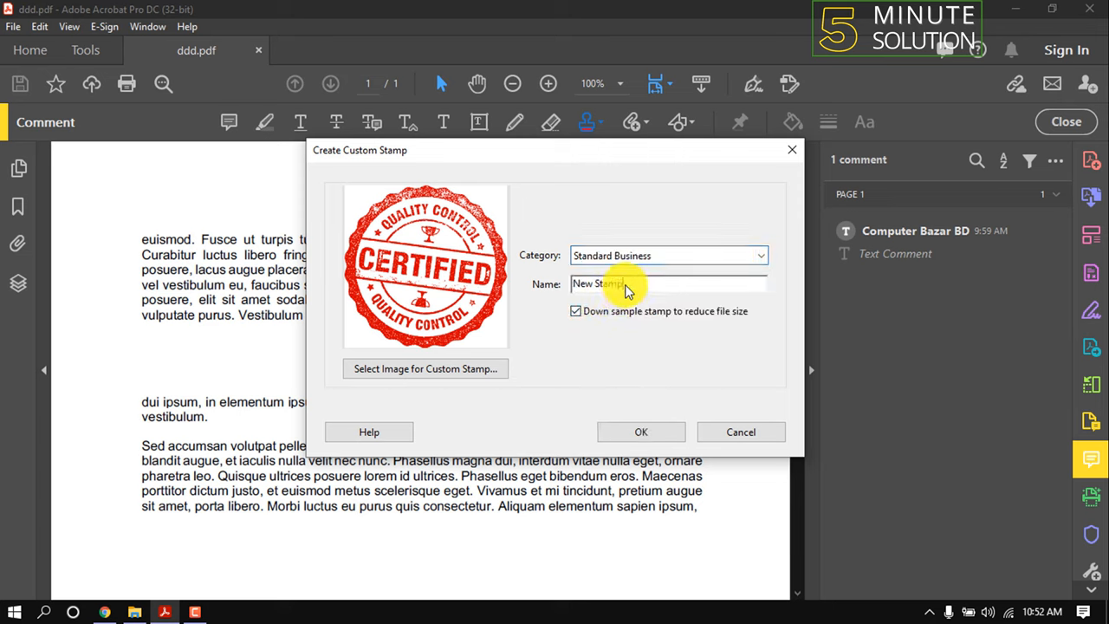
text(Certified)
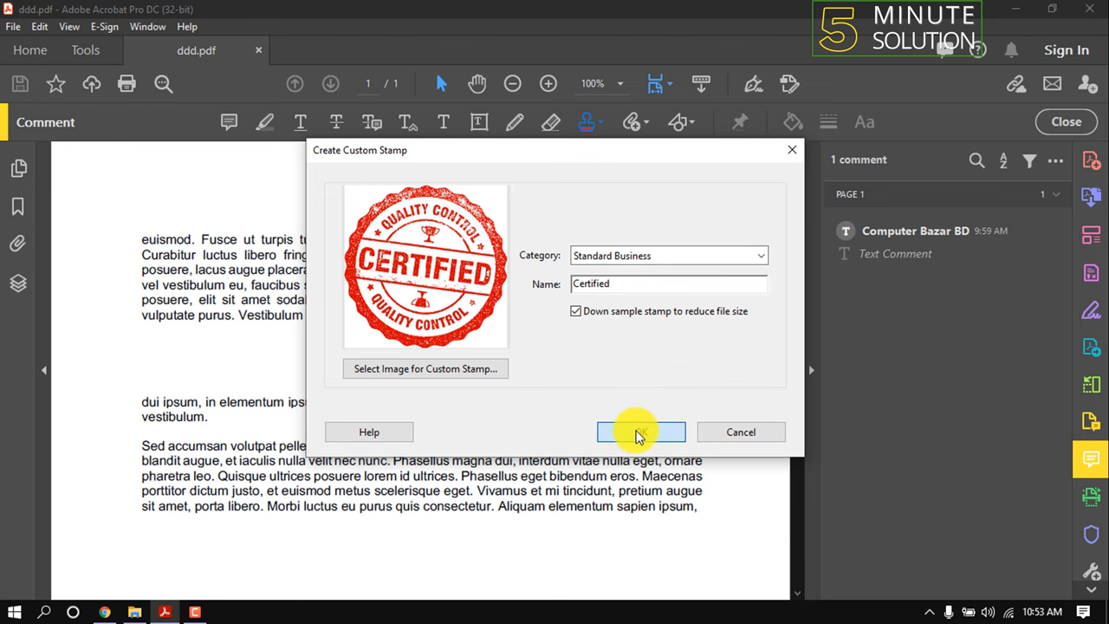
click(641, 432)
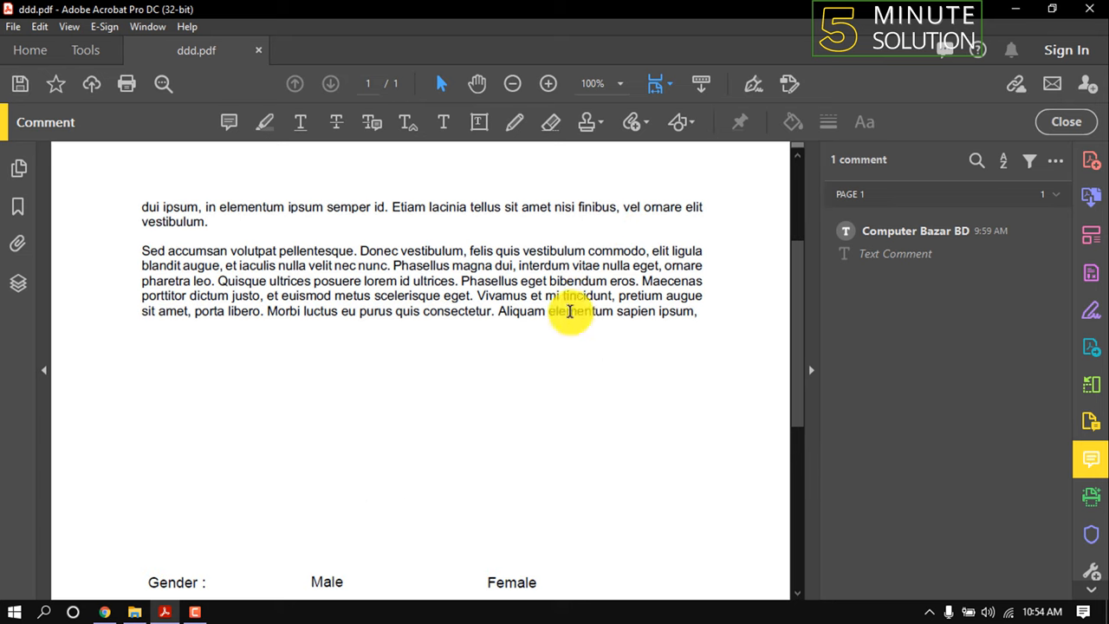
Choose the Certified stamp from the Standard Business stamps list
click(631, 121)
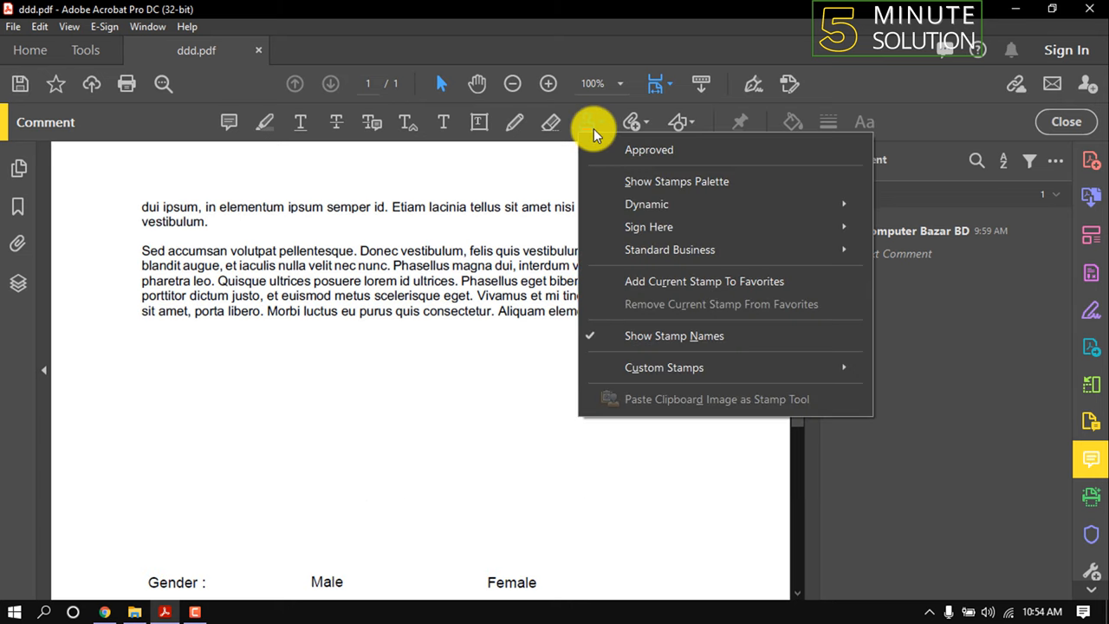
mouse_move(646, 203)
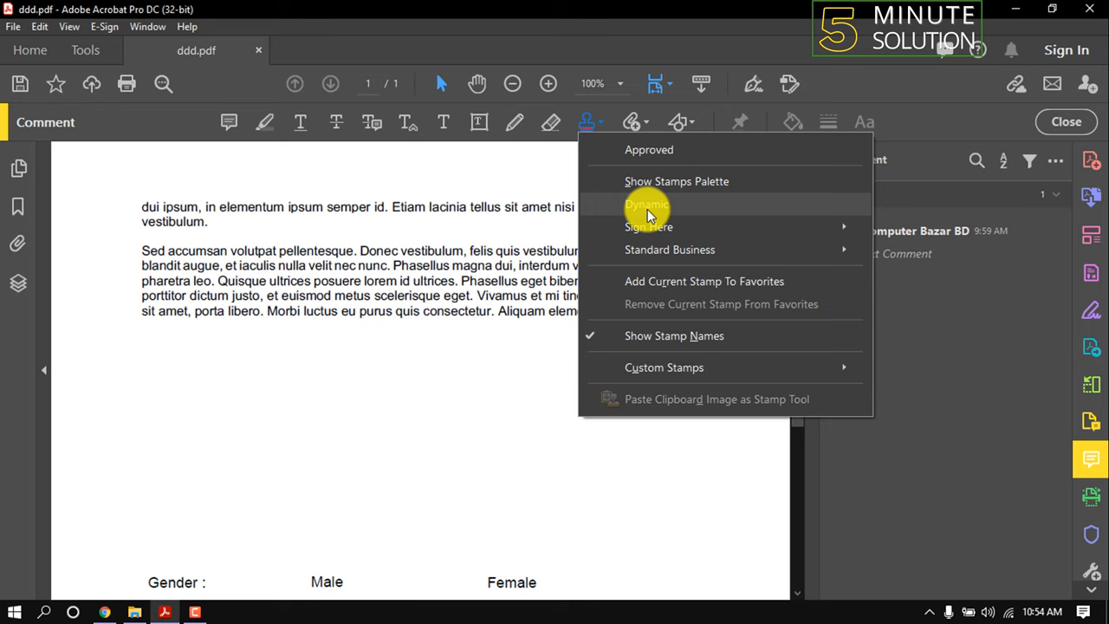
mouse_move(663, 249)
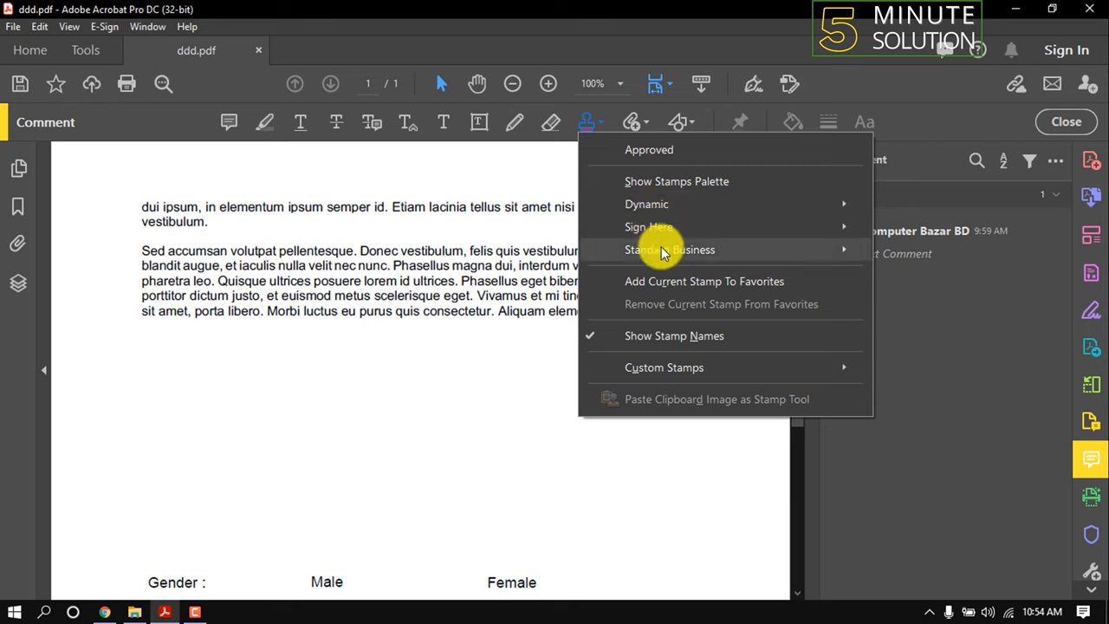
click(670, 249)
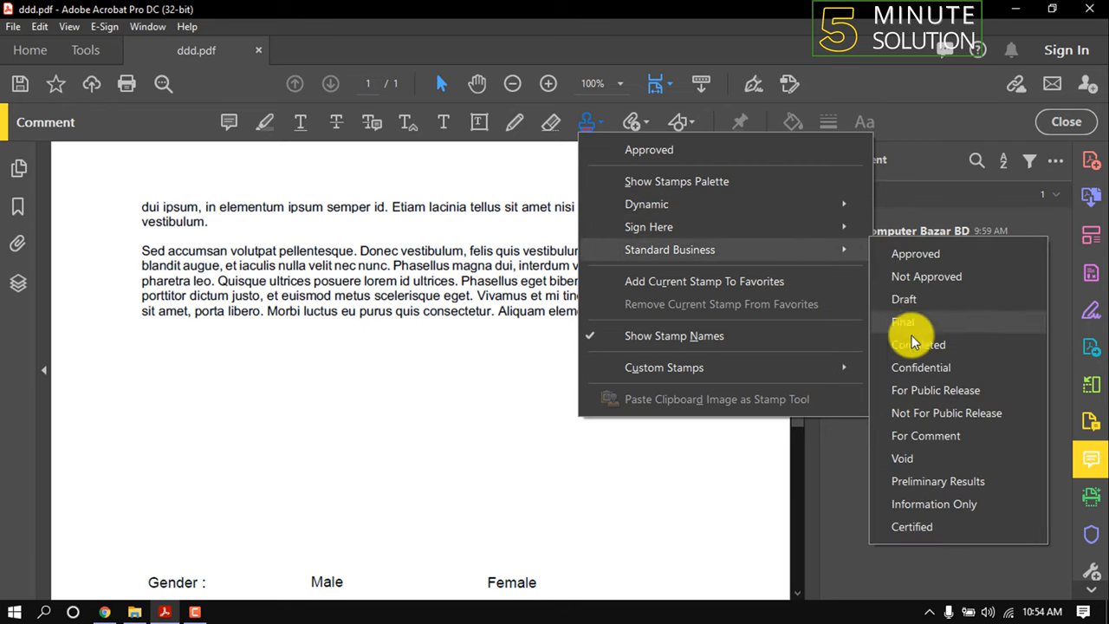
mouse_move(933, 503)
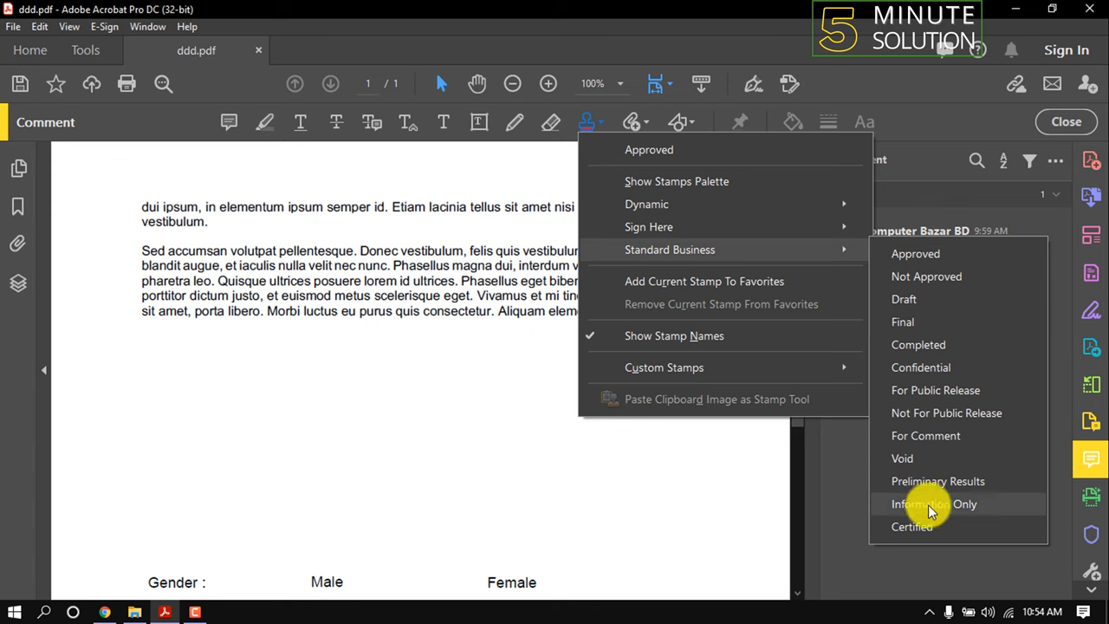
click(933, 503)
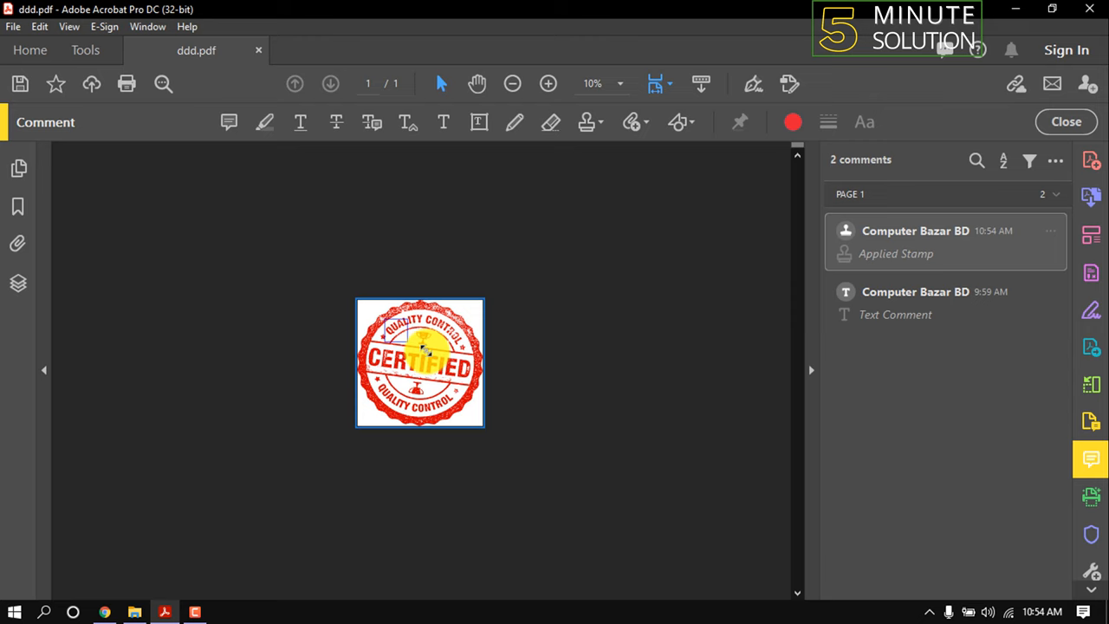
Place the Certified stamp over the middle paragraphs and select it
click(548, 83)
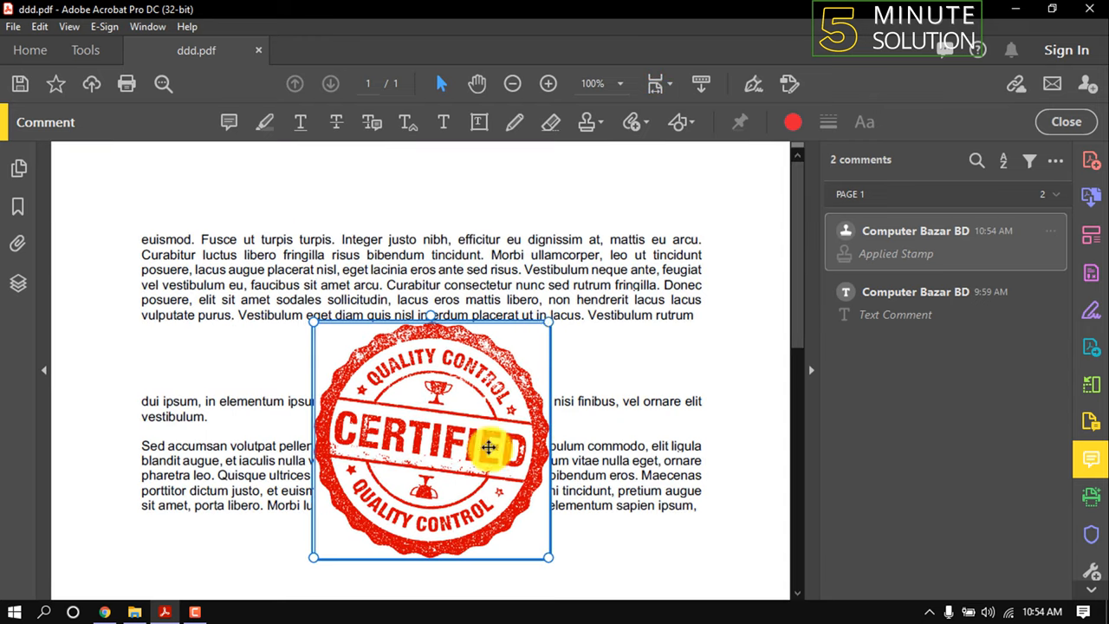